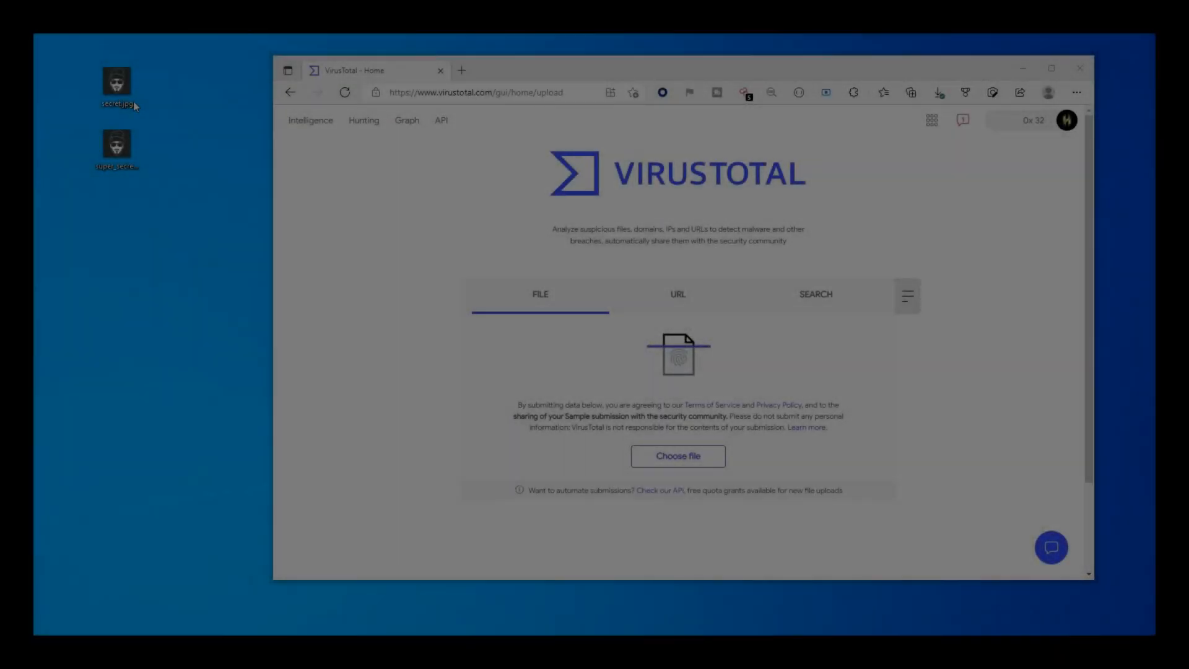
Submit secret.jpg from the desktop to VirusTotal and view its zero-detection report.
{"action": "double_click", "coordinate": [117, 81]}
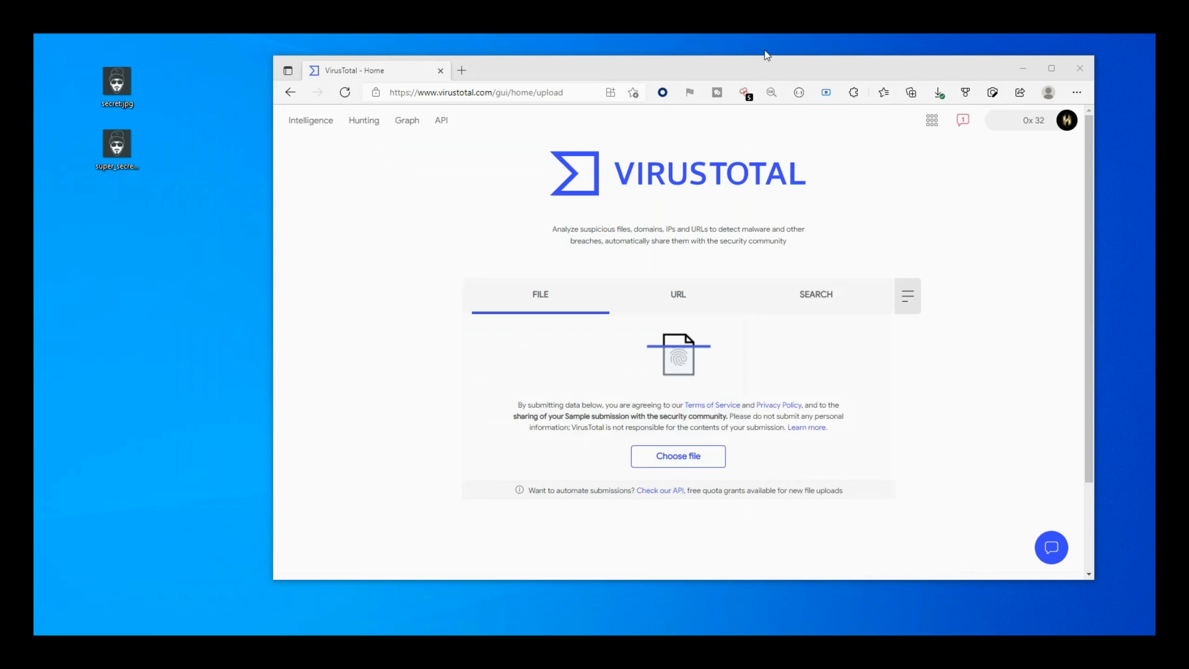
{"action": "left_click_drag", "start_coordinate": [118, 82], "coordinate": [663, 338]}
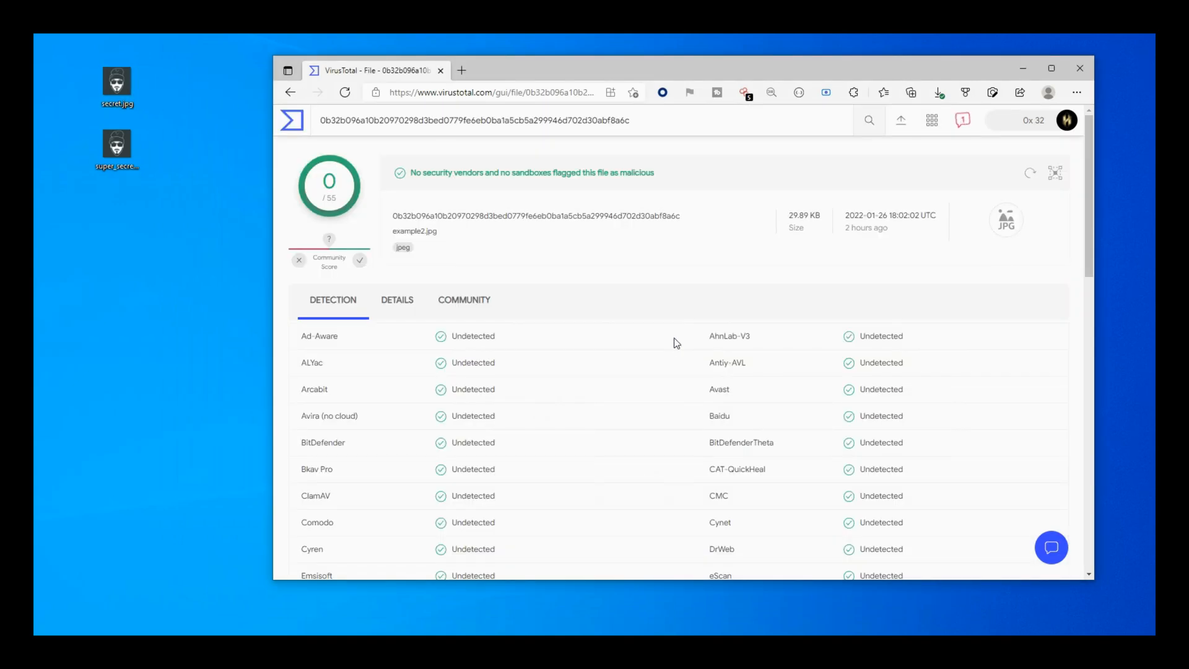
Return to the VirusTotal upload page and submit the super_secret image for scanning.
{"action": "left_click", "coordinate": [291, 120]}
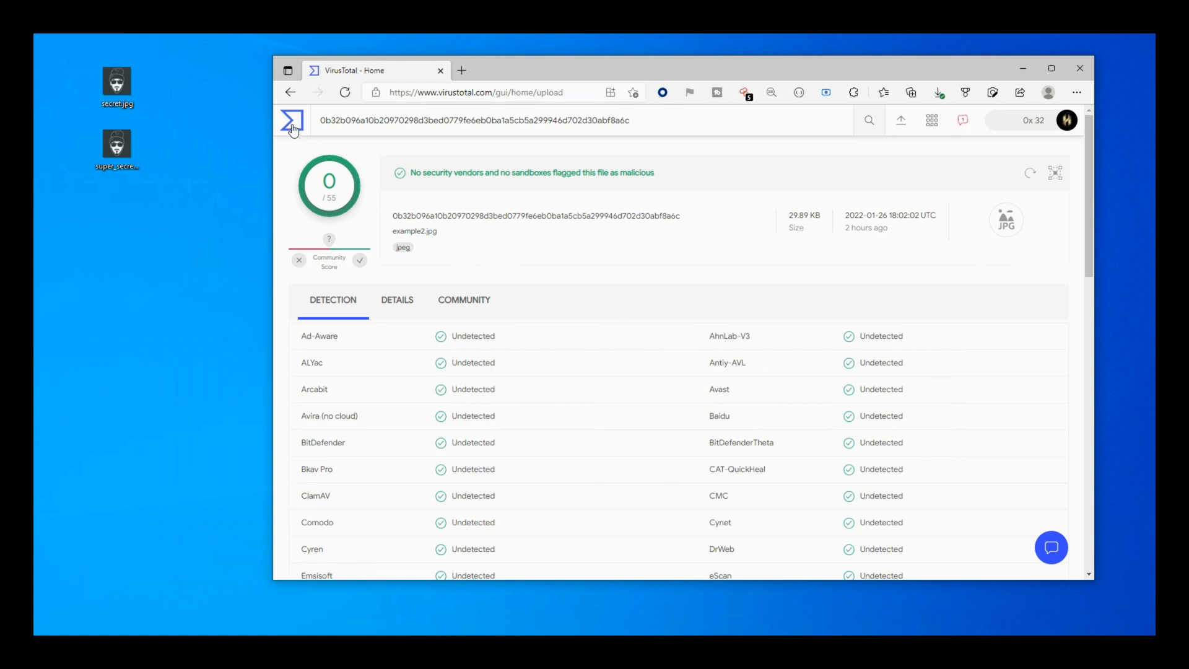
{"action": "left_click", "coordinate": [293, 120]}
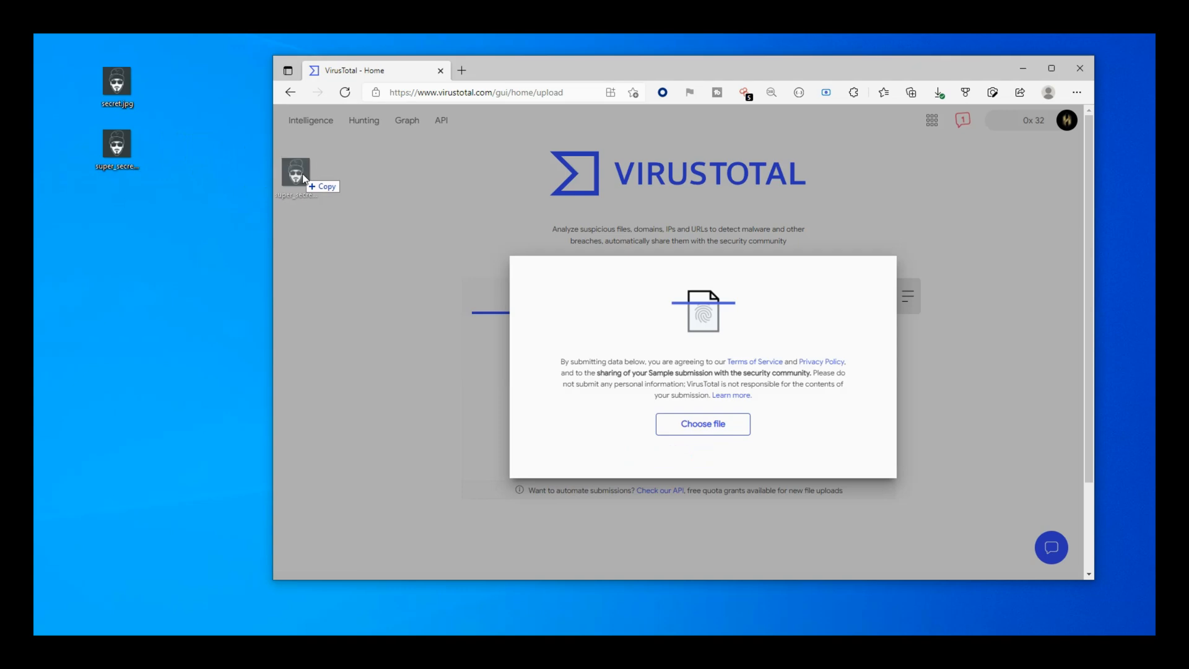
{"action": "left_click_drag", "start_coordinate": [296, 173], "coordinate": [524, 266]}
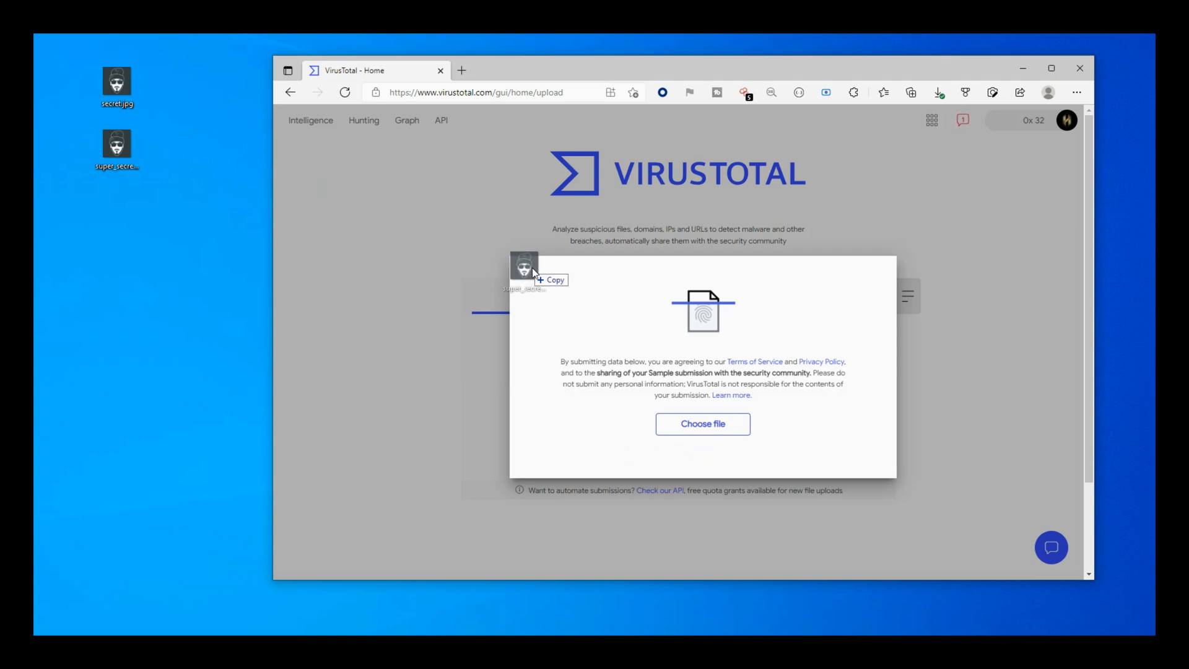